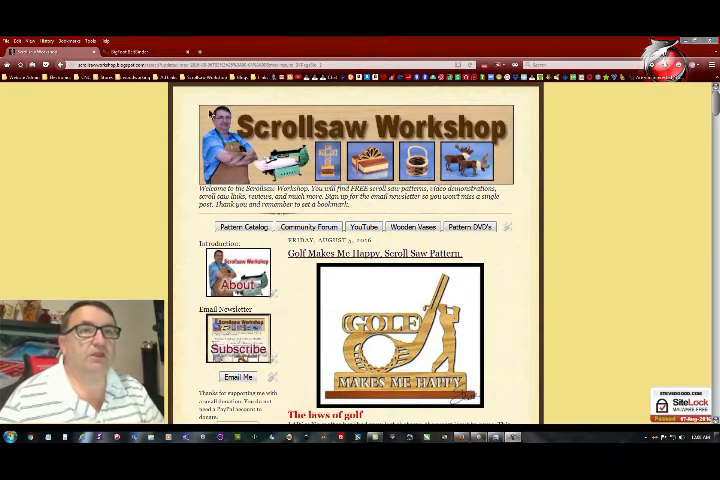
- Switch Firefox to the BigFoot Products tab showing the BeltBinder Multi-Fiber Strips page
click(135, 51)
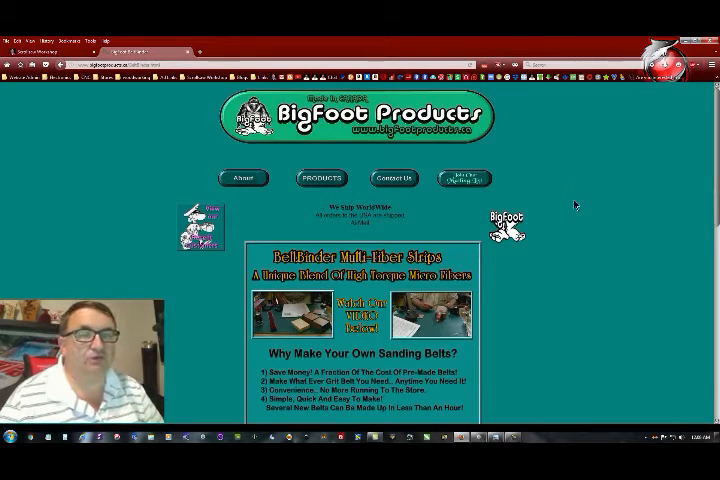
mouse_move(577, 262)
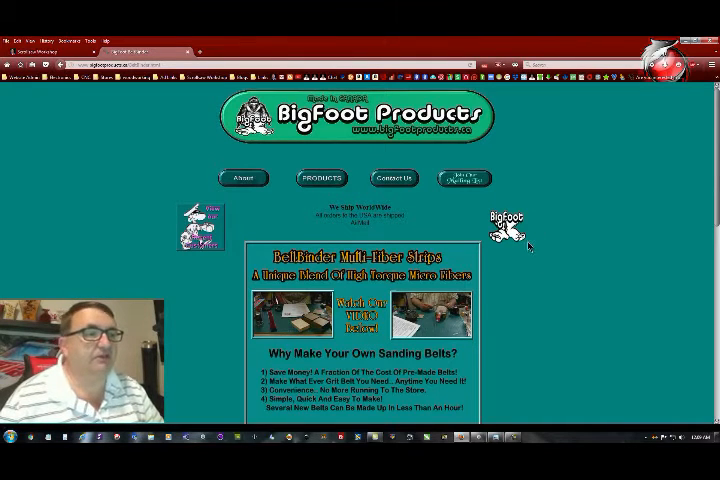
mouse_move(524, 262)
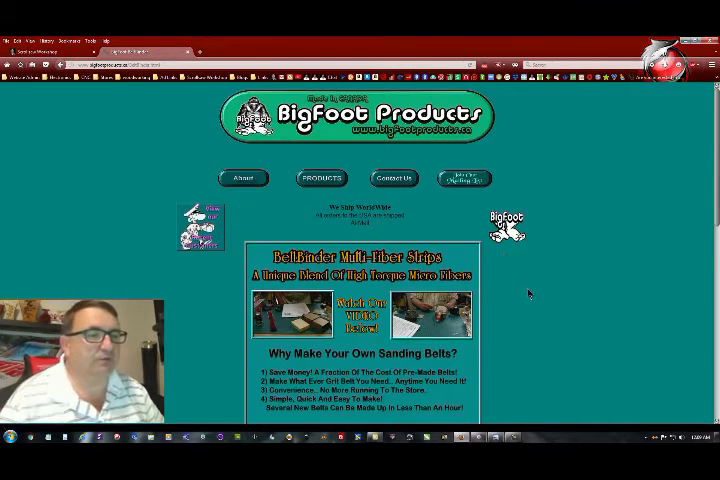
scroll(down, 3)
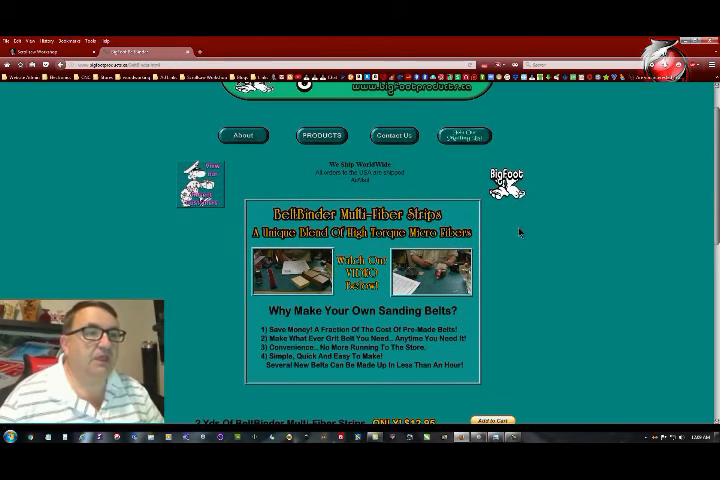
mouse_move(289, 247)
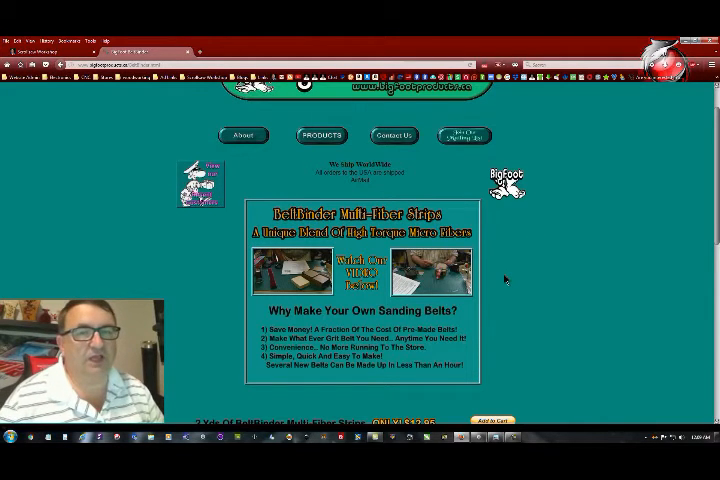
mouse_move(499, 254)
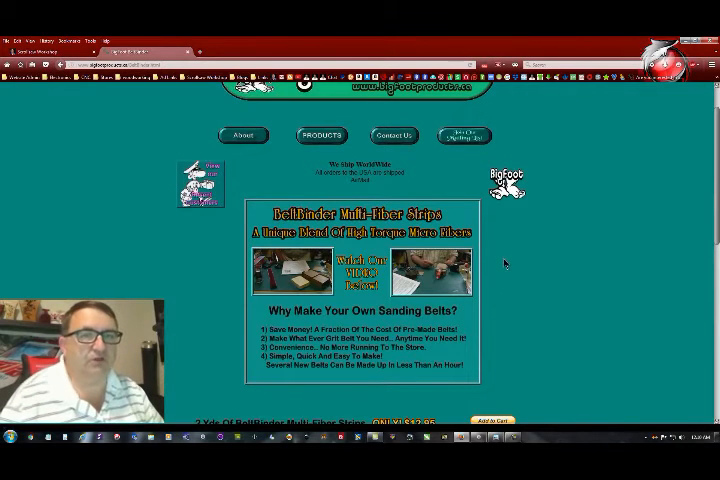
mouse_move(489, 280)
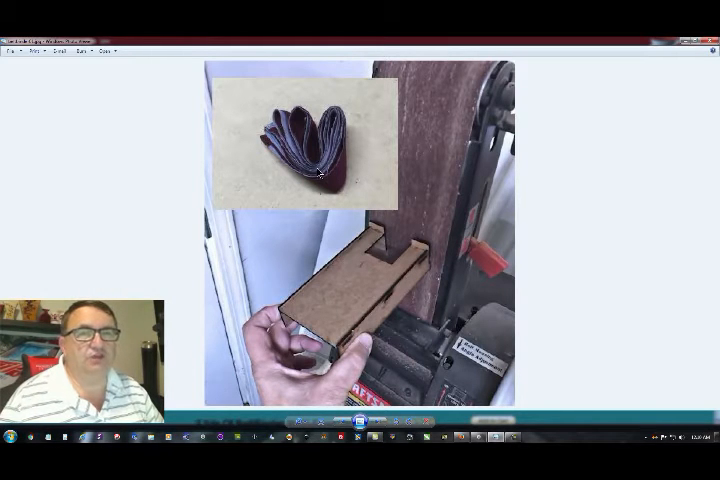
mouse_move(456, 372)
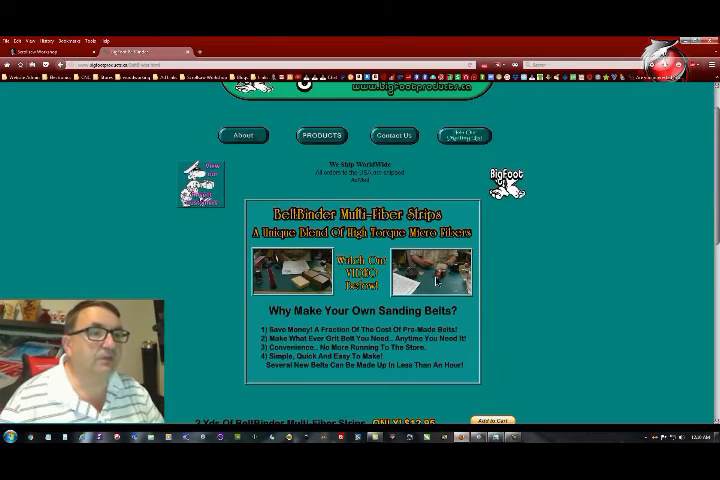
- Scroll down to the BeltBinder price list, from strip yardages to the $34.95 deluxe kit
scroll(down, 3)
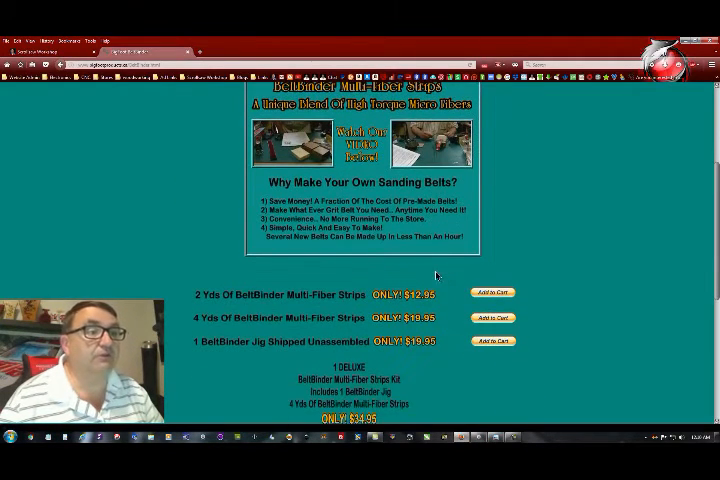
scroll(down, 3)
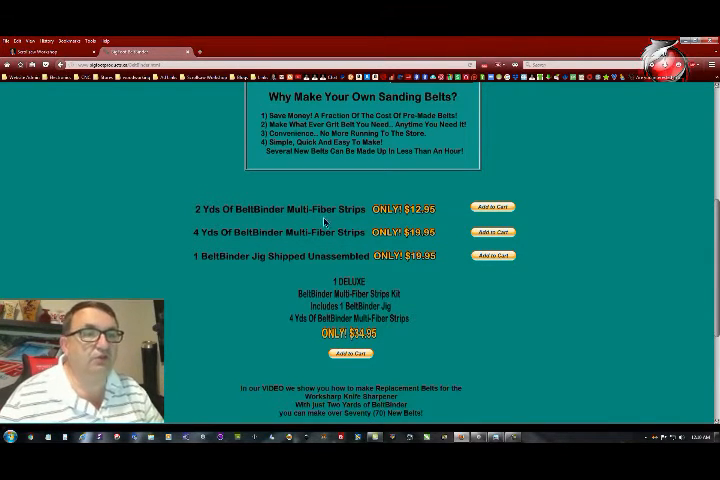
mouse_move(433, 221)
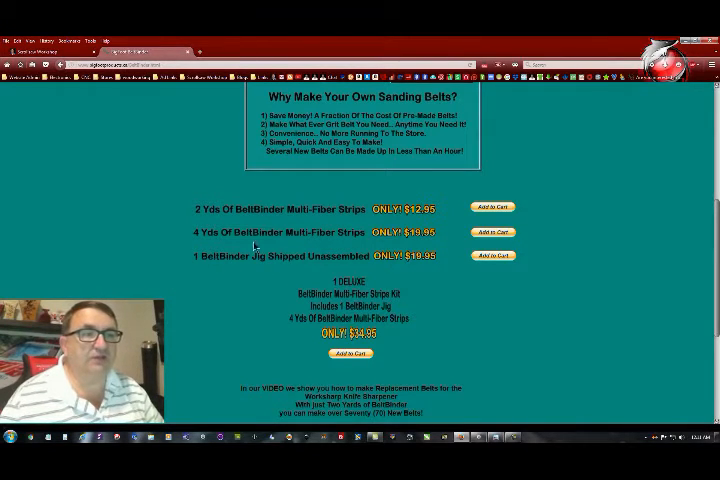
mouse_move(346, 273)
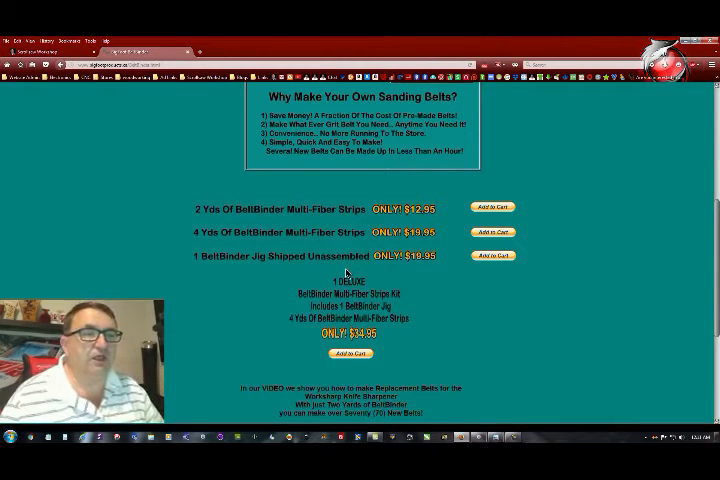
mouse_move(476, 279)
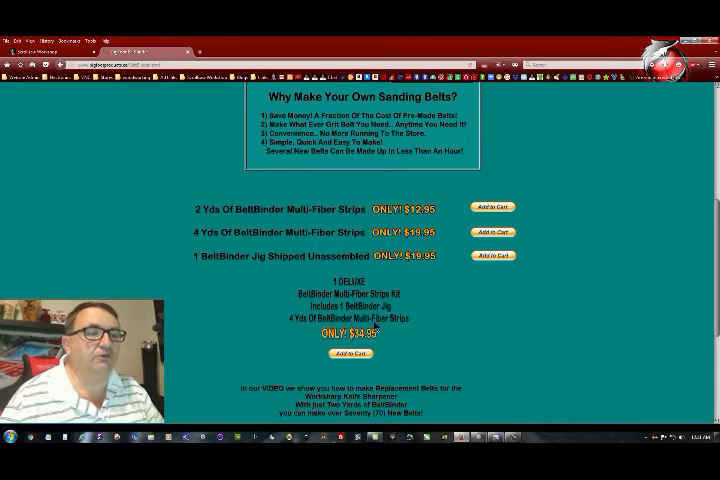
mouse_move(393, 323)
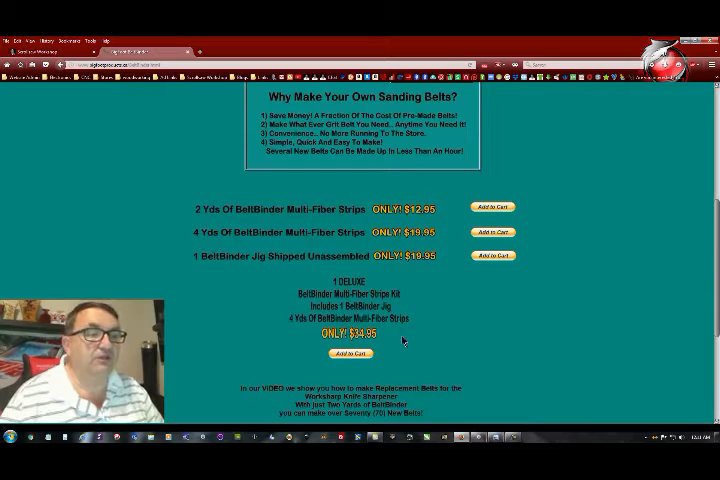
mouse_move(407, 346)
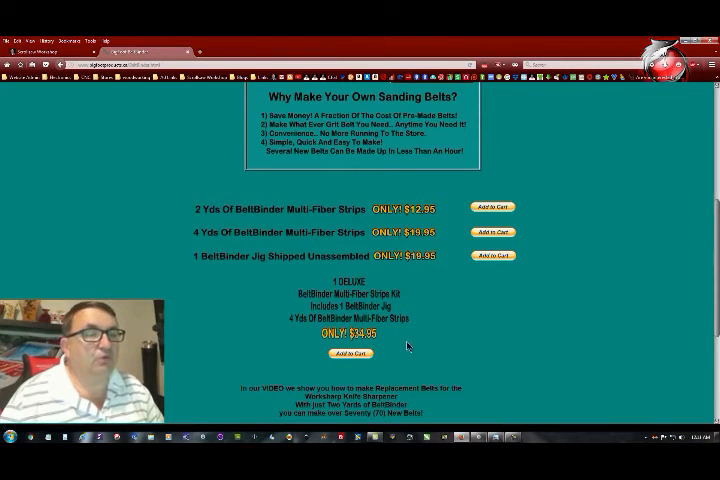
scroll(up, 3)
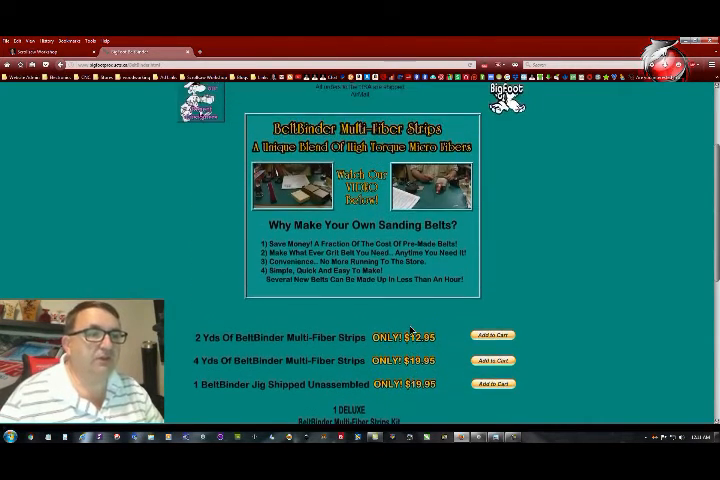
scroll(down, 3)
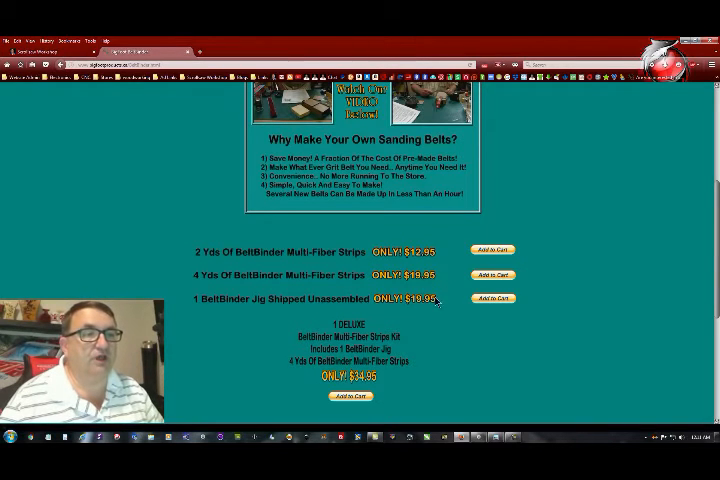
mouse_move(410, 290)
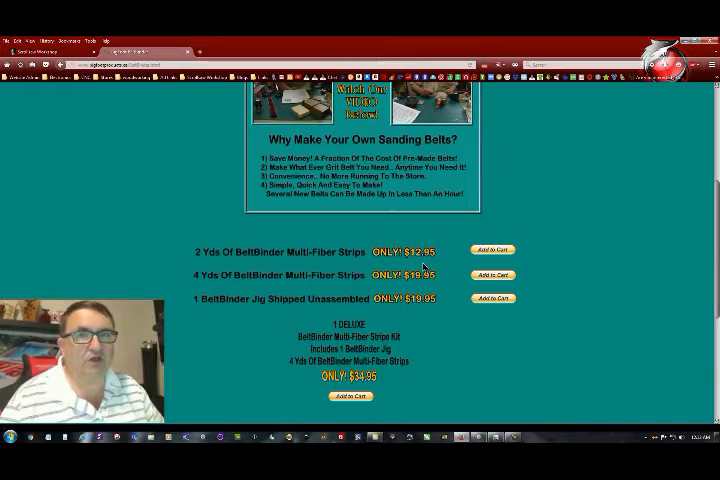
mouse_move(430, 349)
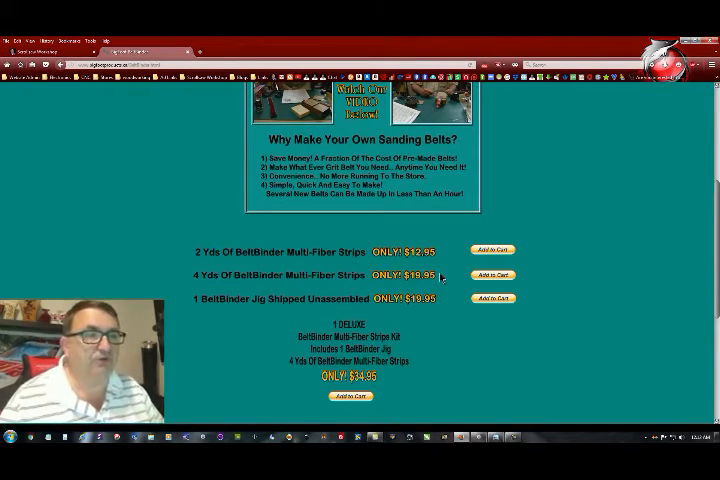
mouse_move(443, 282)
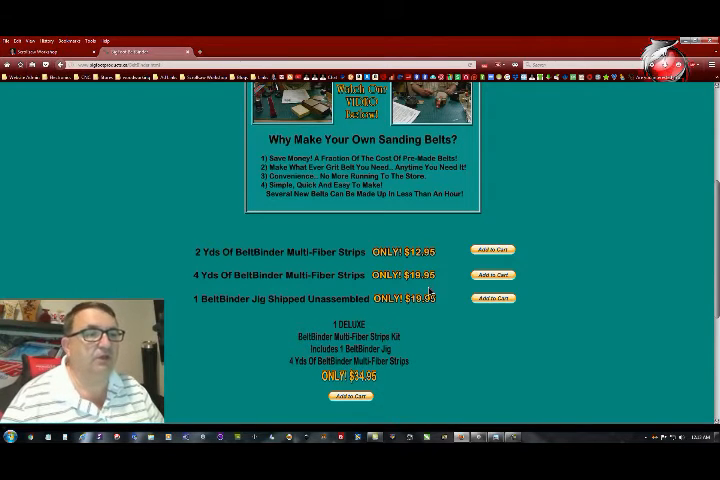
mouse_move(468, 341)
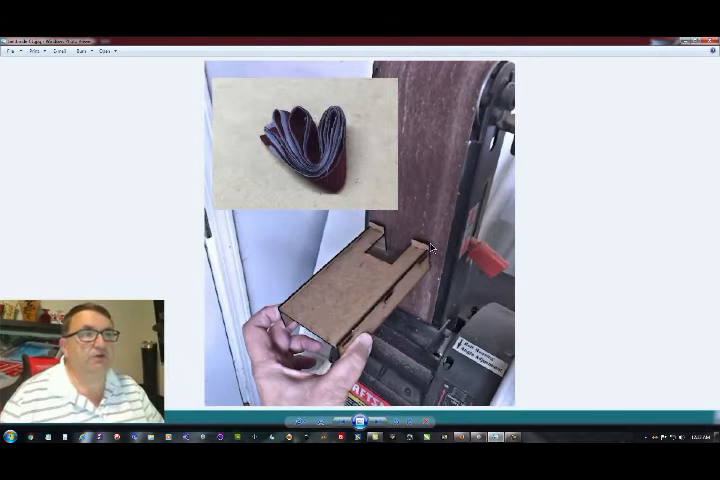
mouse_move(347, 105)
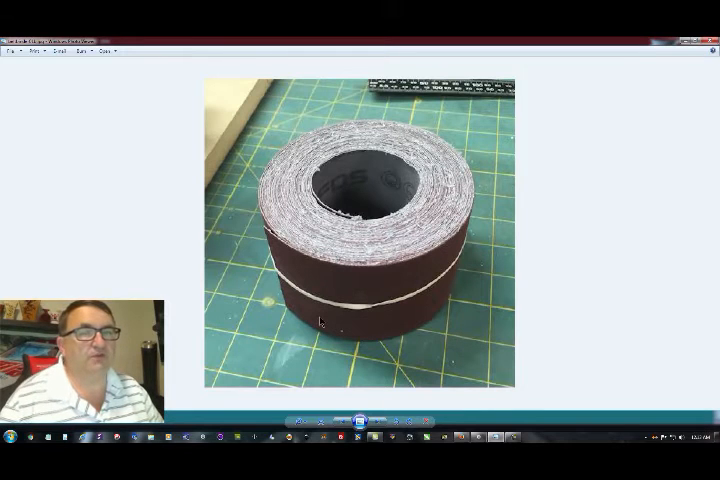
mouse_move(349, 227)
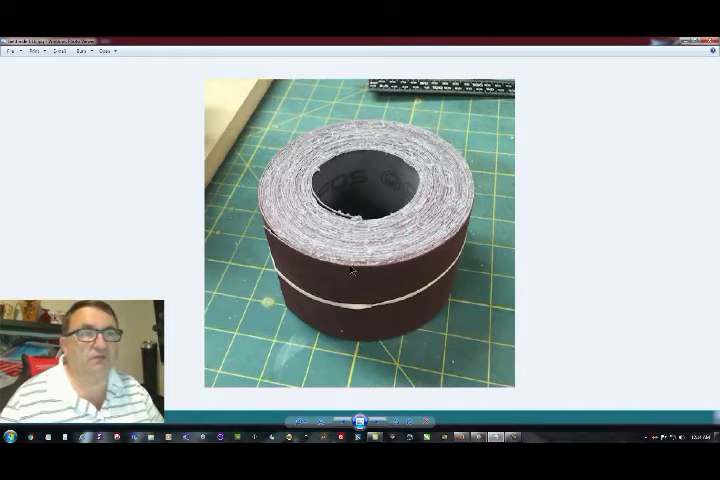
mouse_move(351, 308)
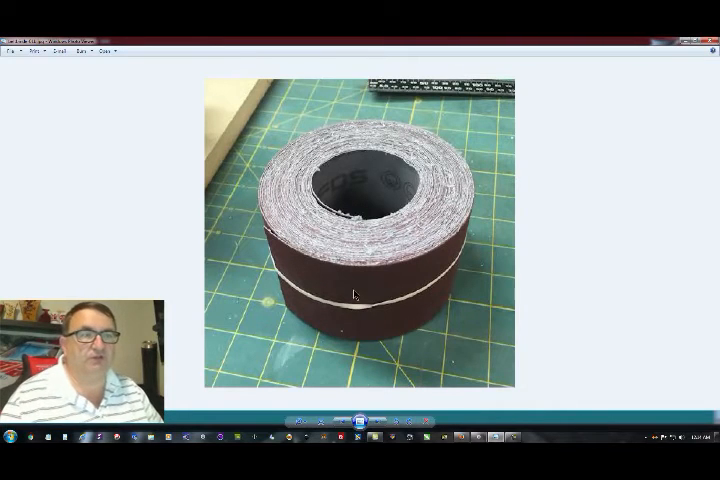
mouse_move(412, 273)
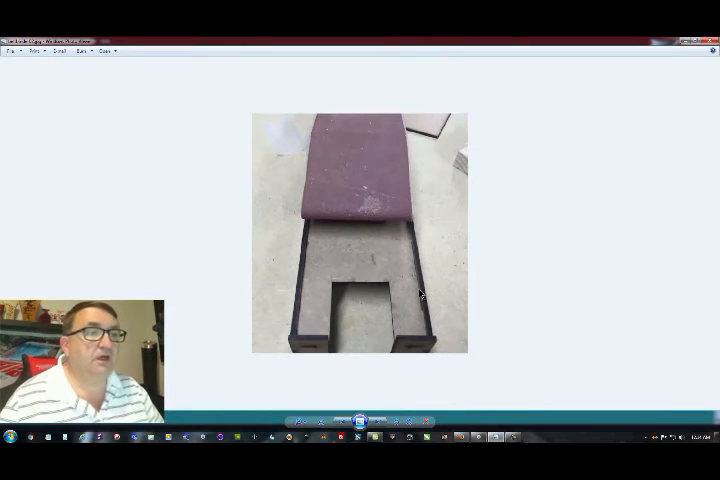
mouse_move(362, 220)
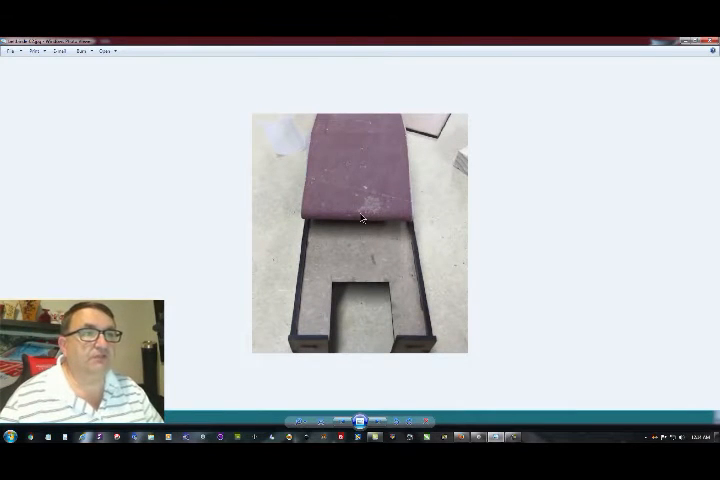
mouse_move(317, 171)
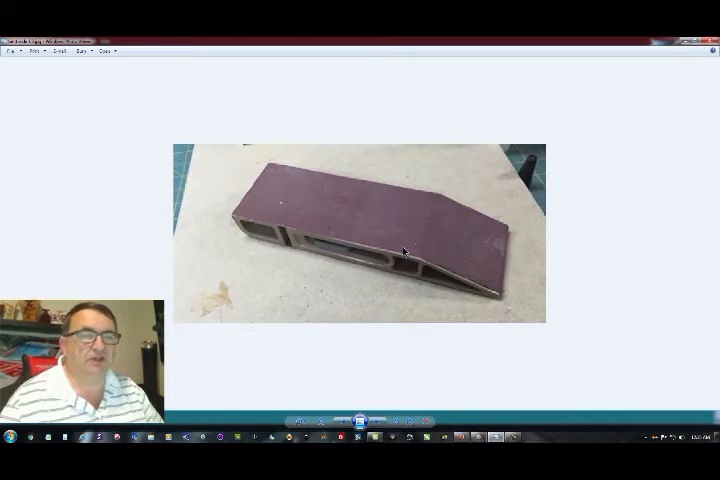
mouse_move(372, 262)
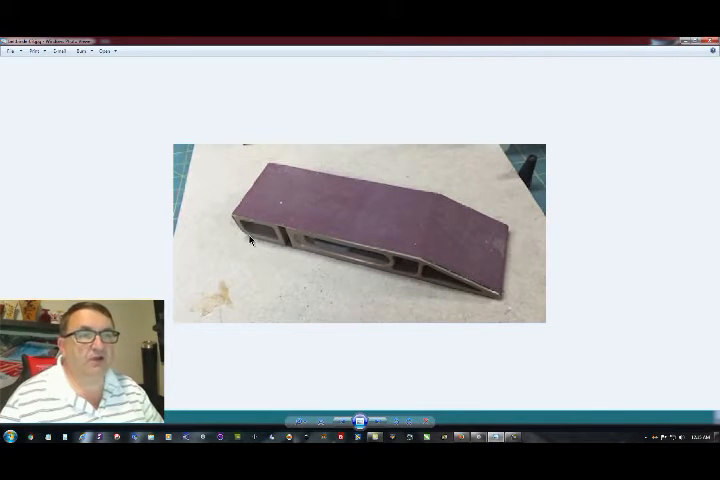
mouse_move(253, 196)
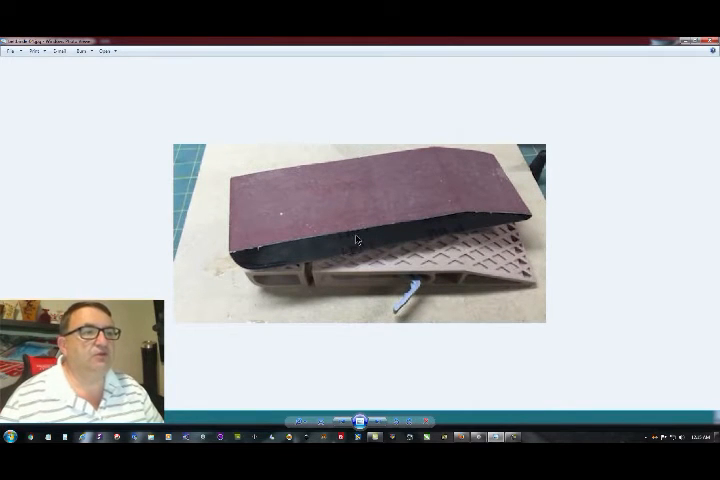
mouse_move(338, 224)
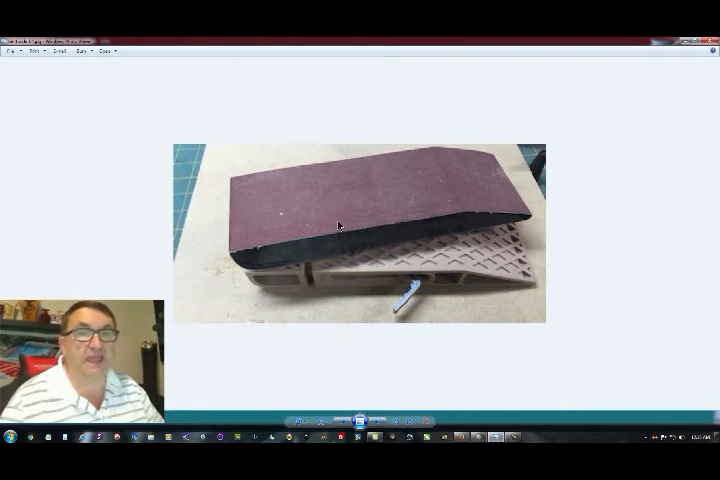
mouse_move(375, 212)
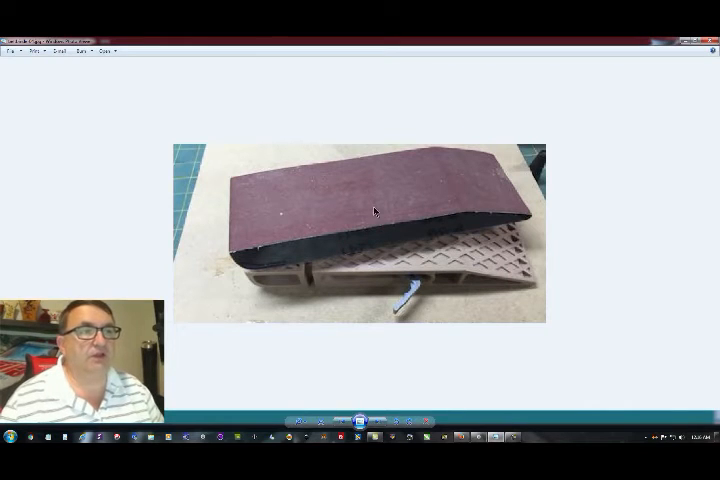
mouse_move(248, 298)
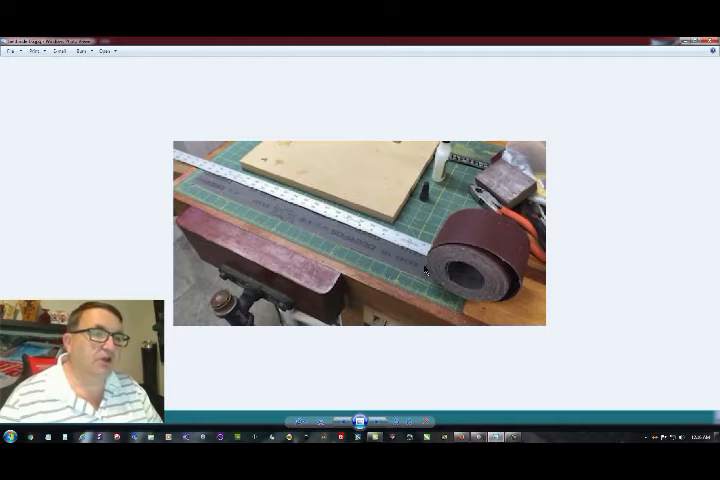
mouse_move(197, 190)
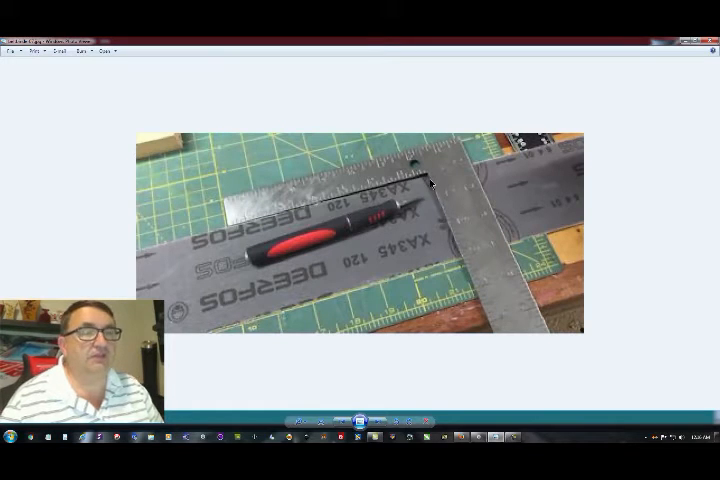
mouse_move(427, 238)
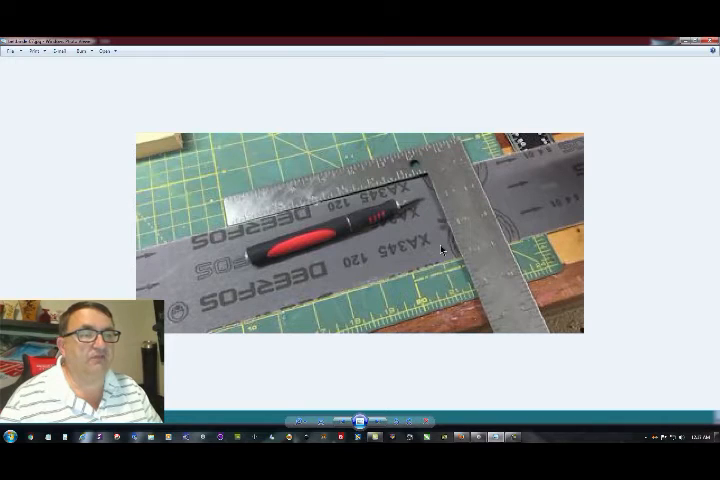
mouse_move(330, 240)
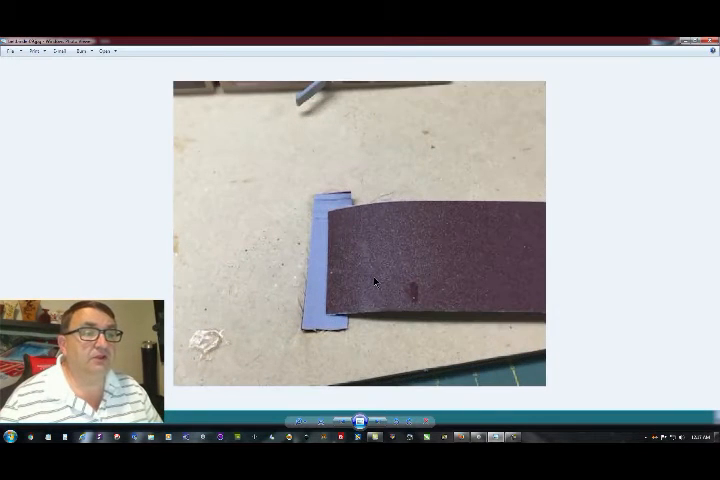
mouse_move(352, 298)
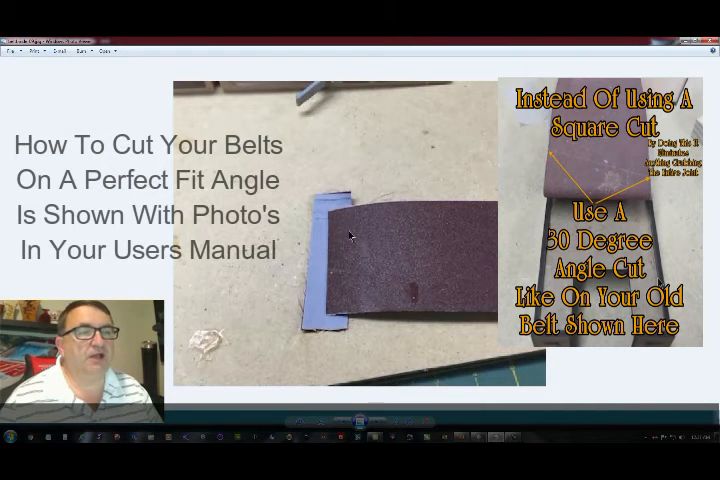
mouse_move(335, 285)
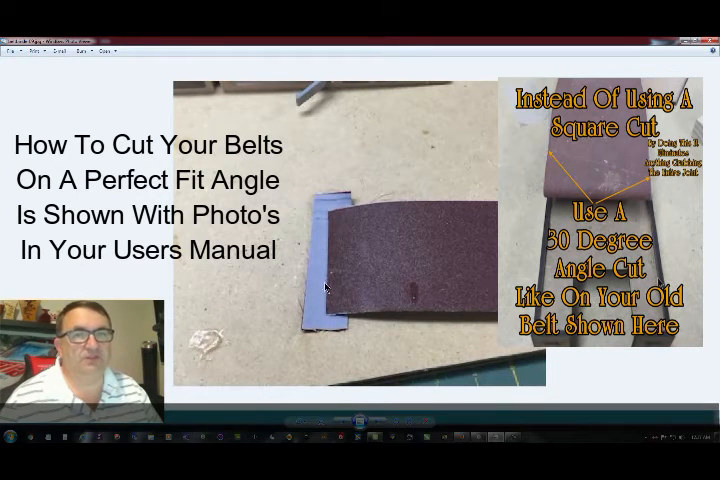
mouse_move(342, 305)
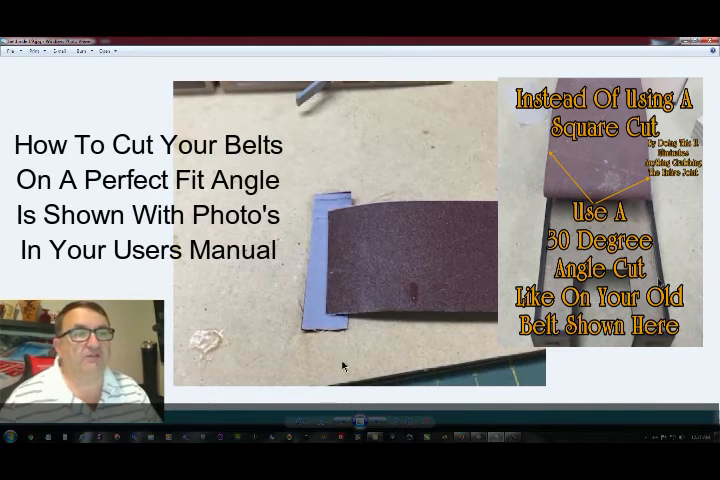
mouse_move(334, 292)
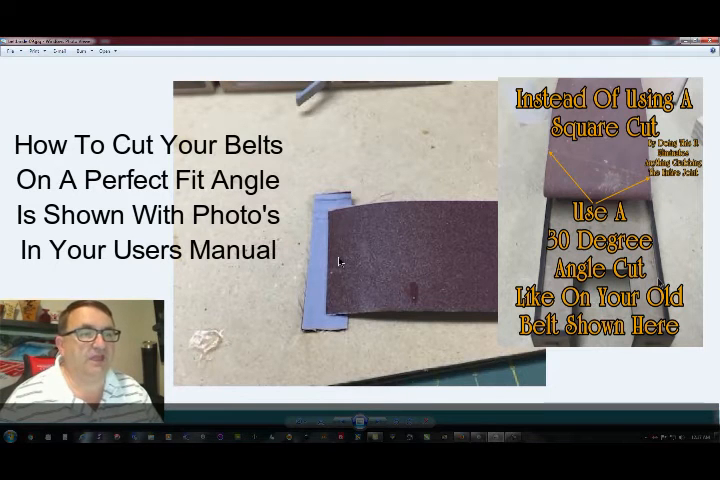
mouse_move(322, 235)
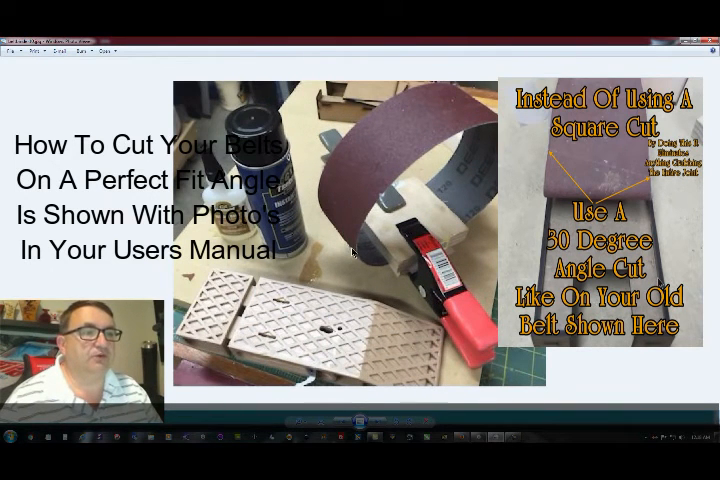
mouse_move(376, 262)
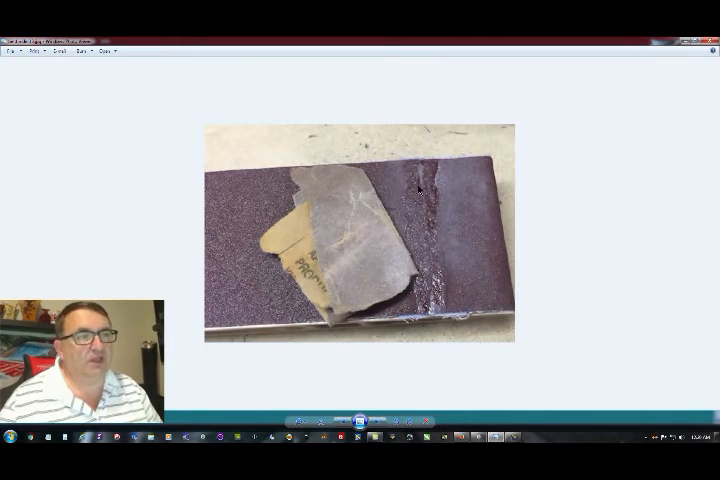
mouse_move(449, 298)
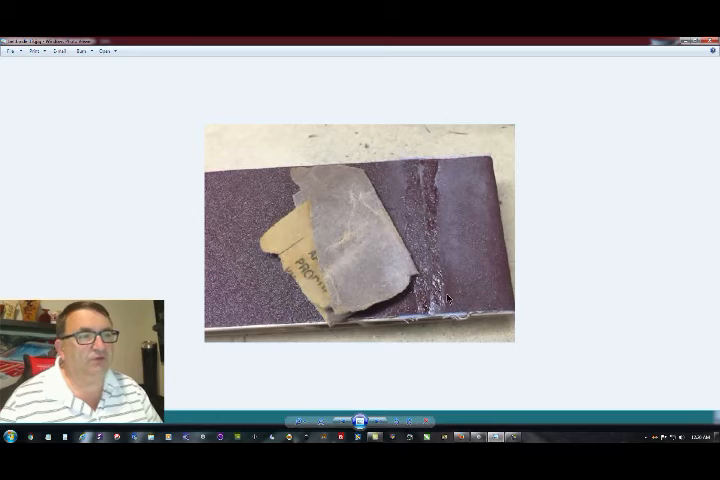
mouse_move(368, 260)
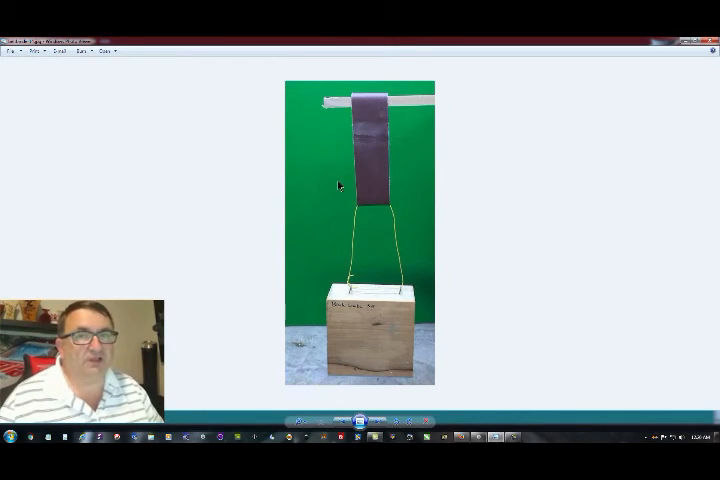
mouse_move(369, 156)
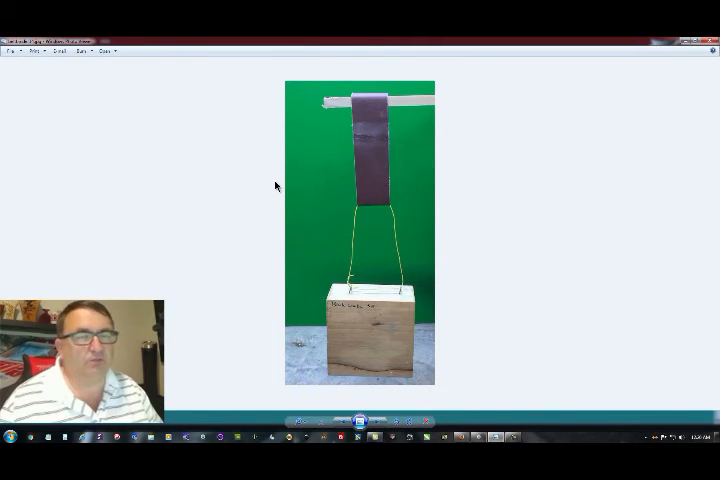
mouse_move(361, 152)
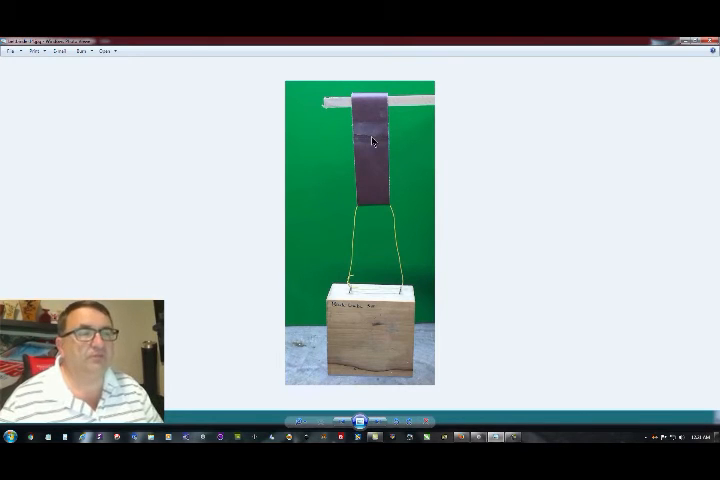
mouse_move(499, 204)
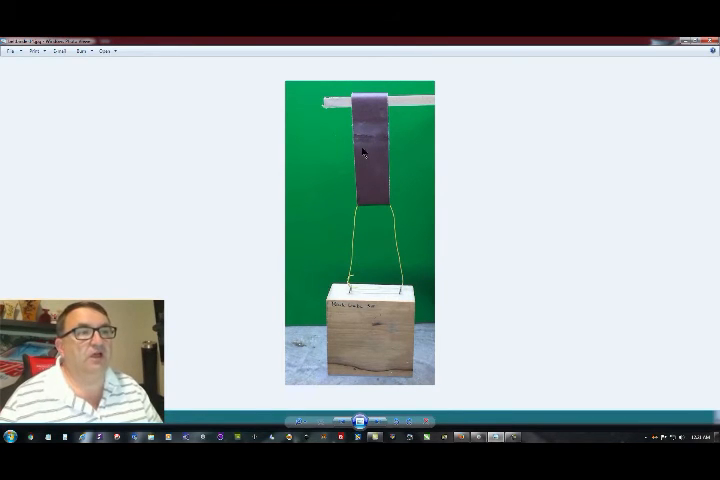
mouse_move(399, 169)
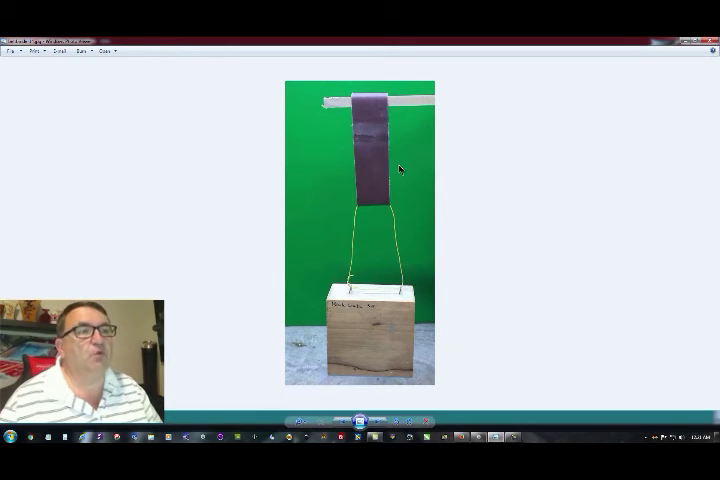
mouse_move(328, 312)
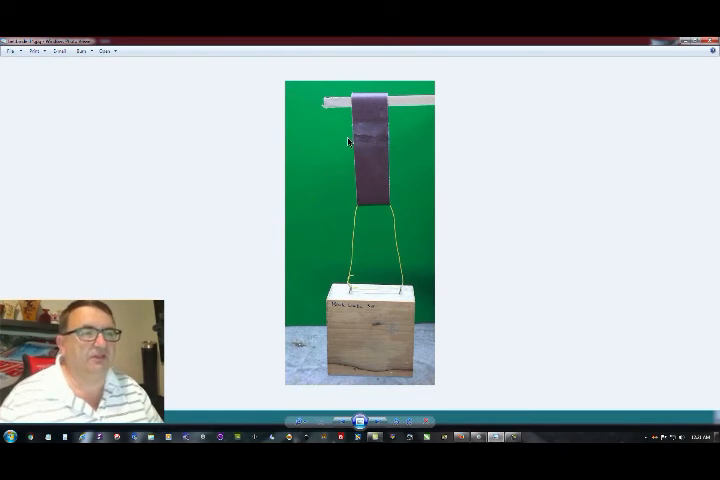
mouse_move(291, 182)
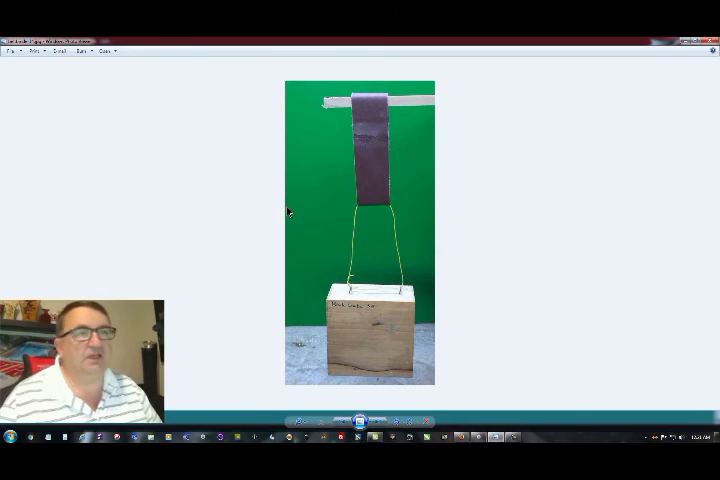
mouse_move(393, 211)
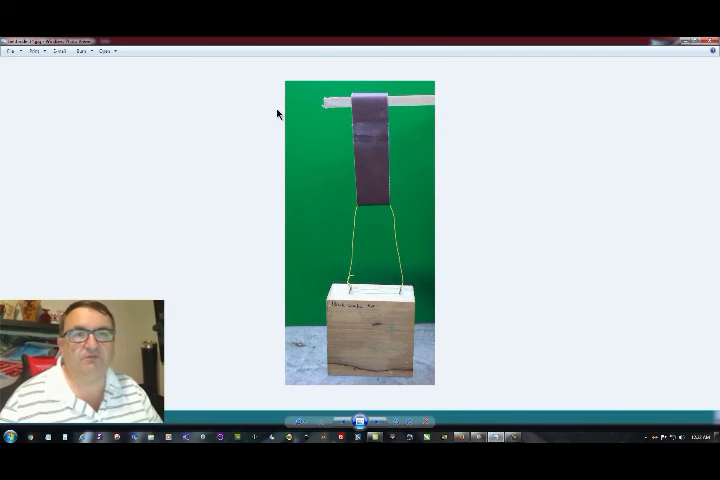
mouse_move(218, 129)
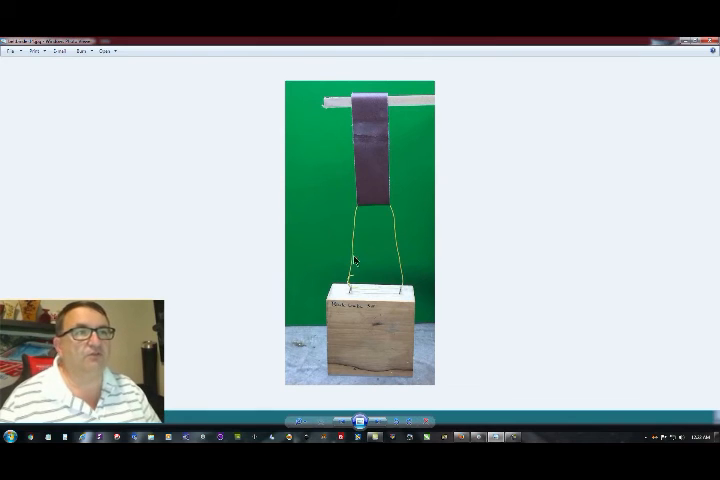
mouse_move(461, 213)
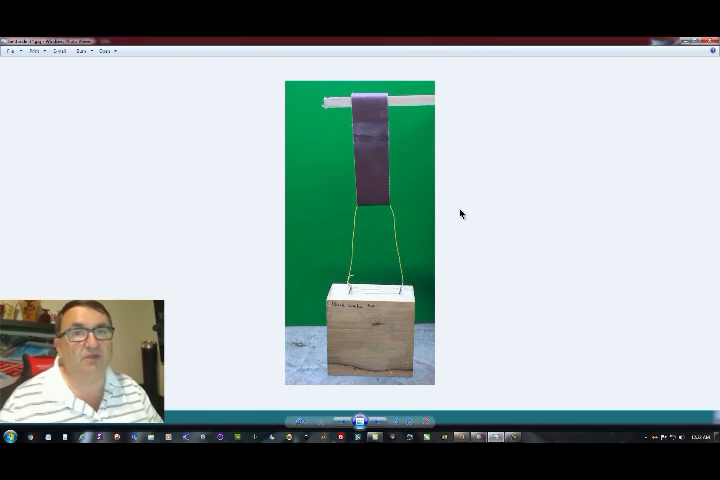
mouse_move(440, 187)
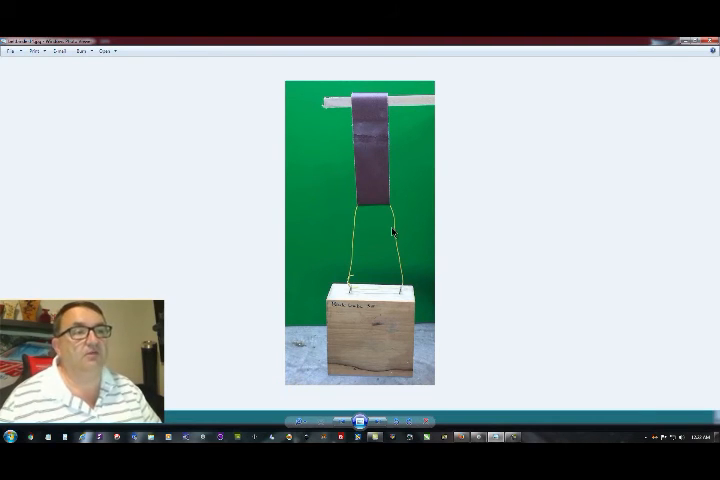
mouse_move(487, 187)
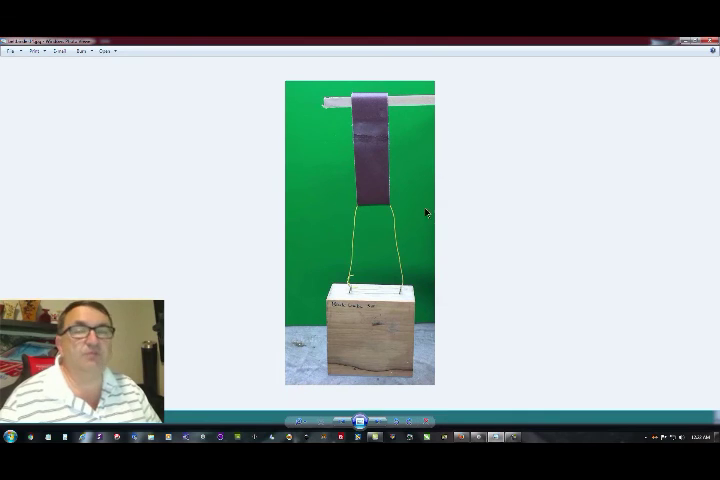
mouse_move(453, 168)
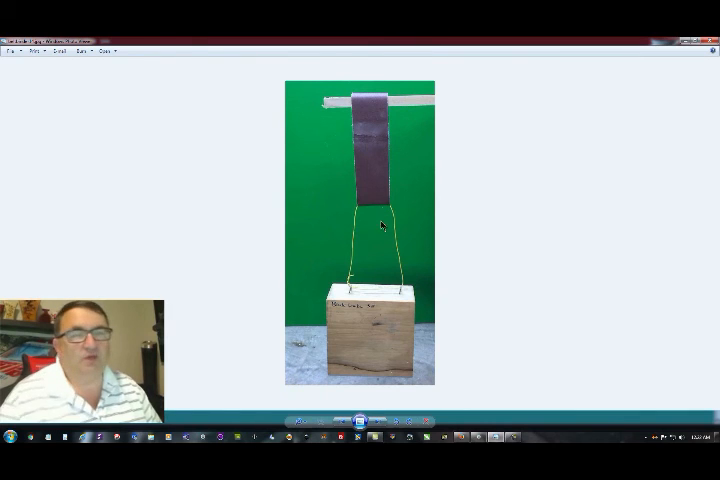
mouse_move(391, 172)
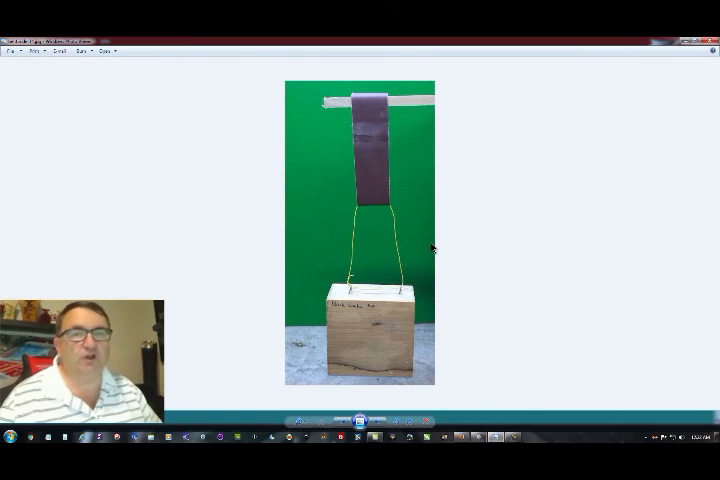
mouse_move(371, 196)
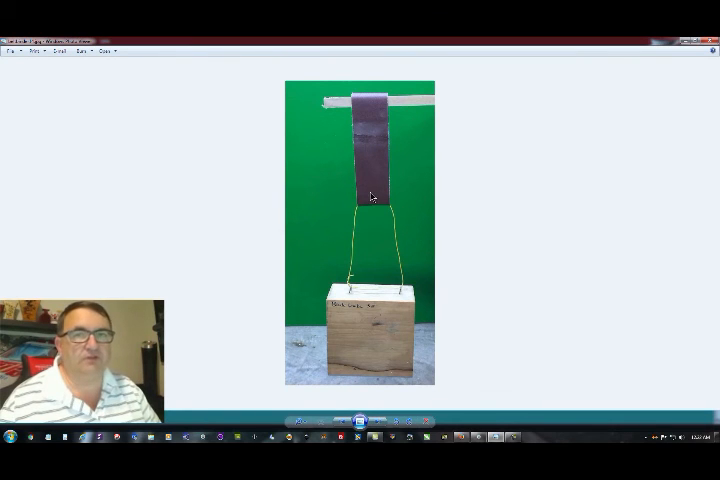
mouse_move(456, 222)
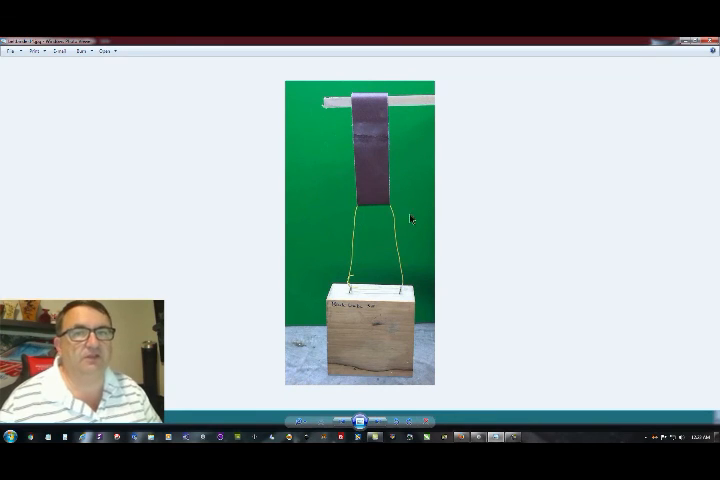
mouse_move(426, 229)
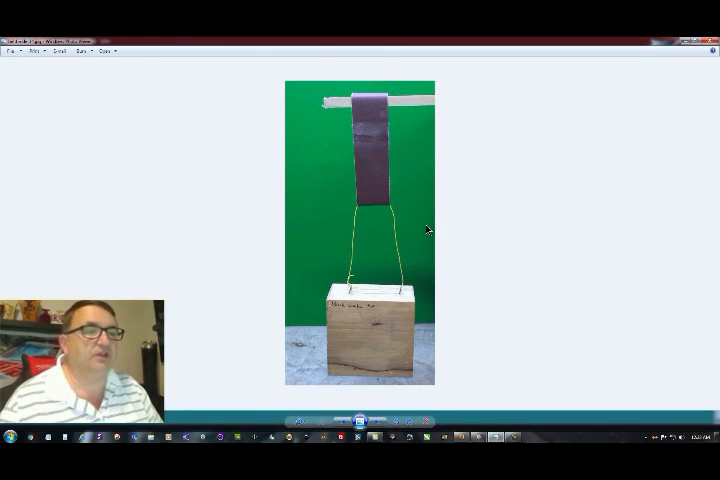
mouse_move(476, 408)
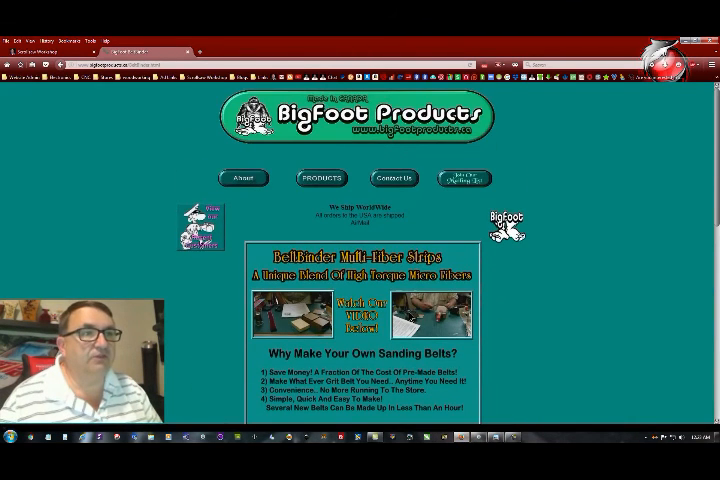
mouse_move(330, 151)
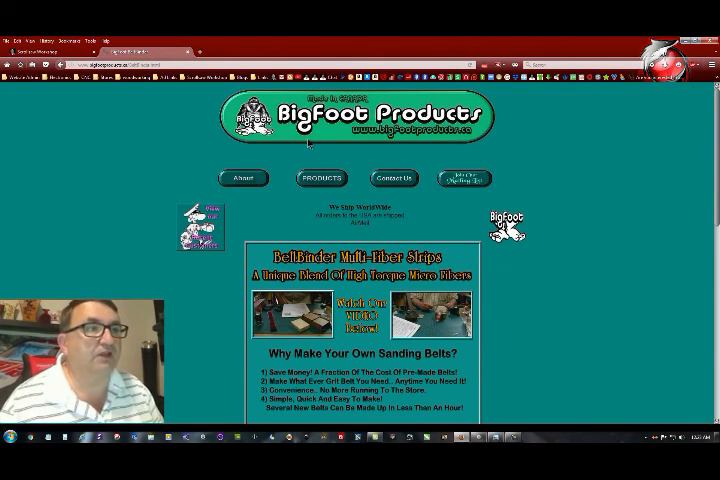
mouse_move(392, 160)
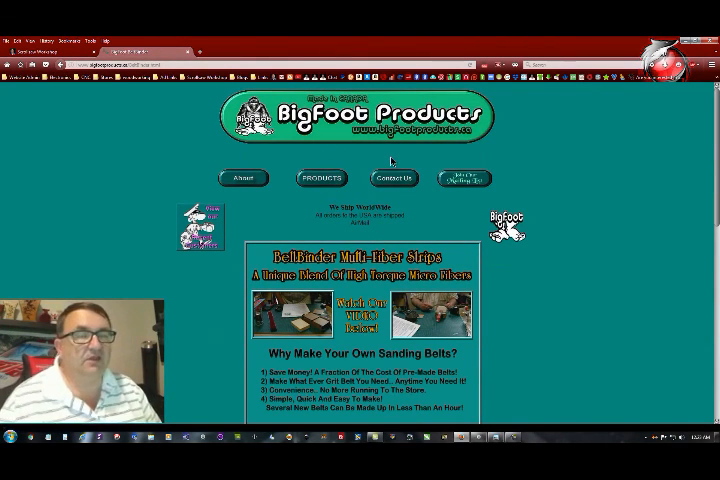
mouse_move(532, 168)
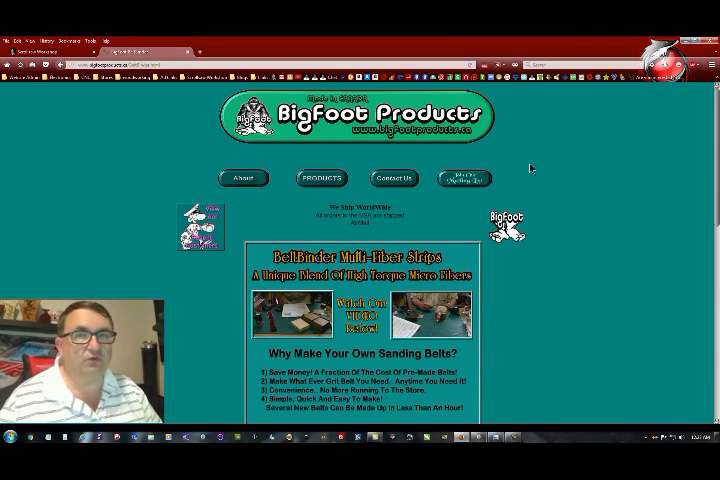
mouse_move(560, 242)
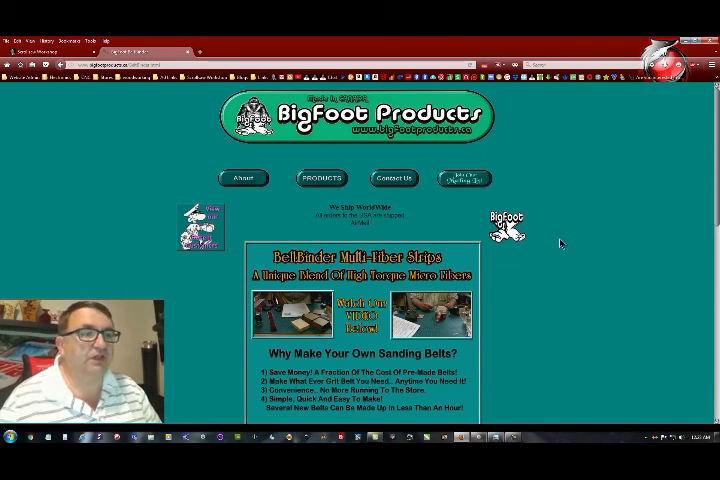
- Scroll the BeltBinder page down slightly until a strip yardage price line appears
scroll(down, 3)
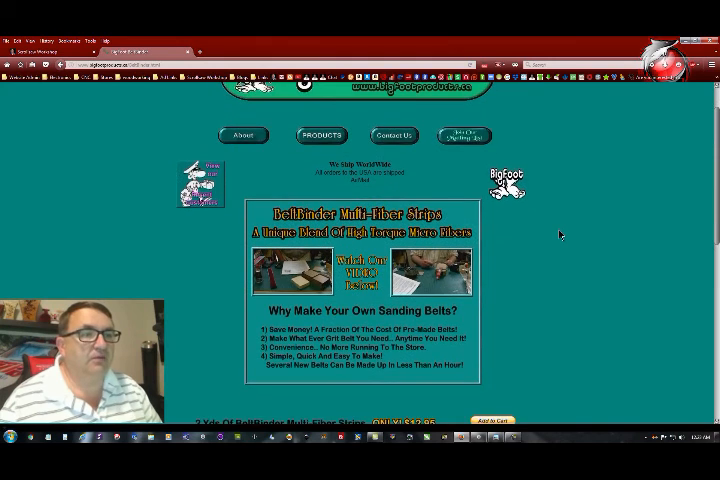
- Scroll down to the prices from the $12.95 two-yard pack to the $34.95 kit, then back up
scroll(down, 3)
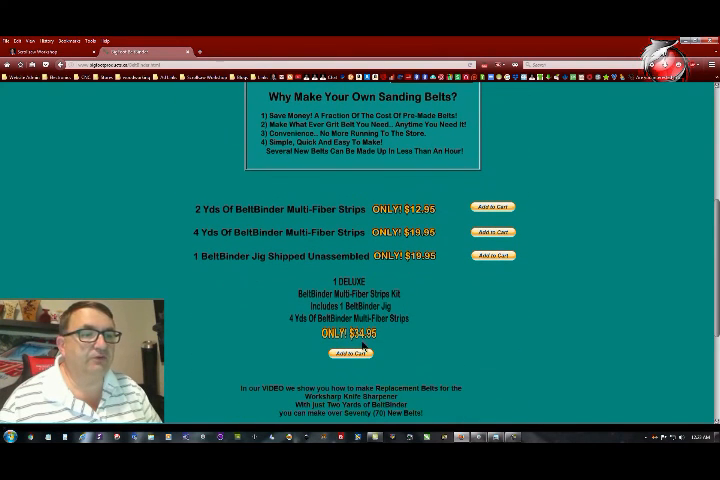
mouse_move(272, 267)
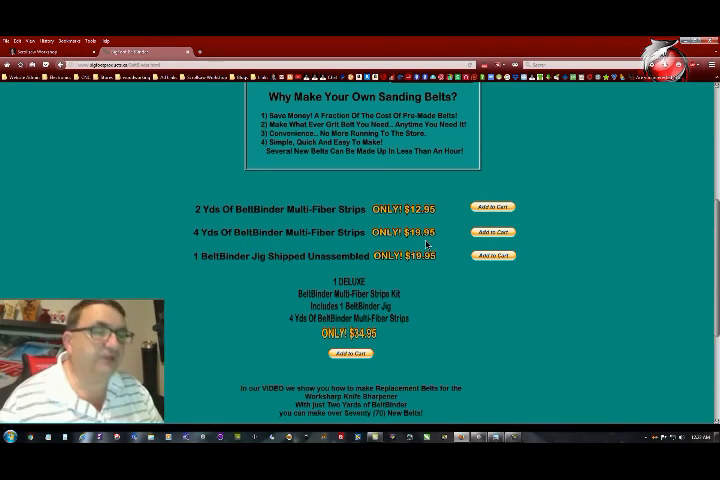
mouse_move(224, 242)
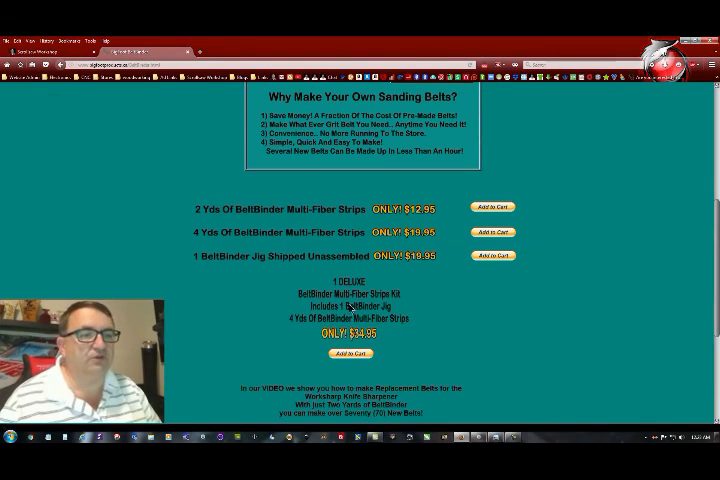
mouse_move(441, 334)
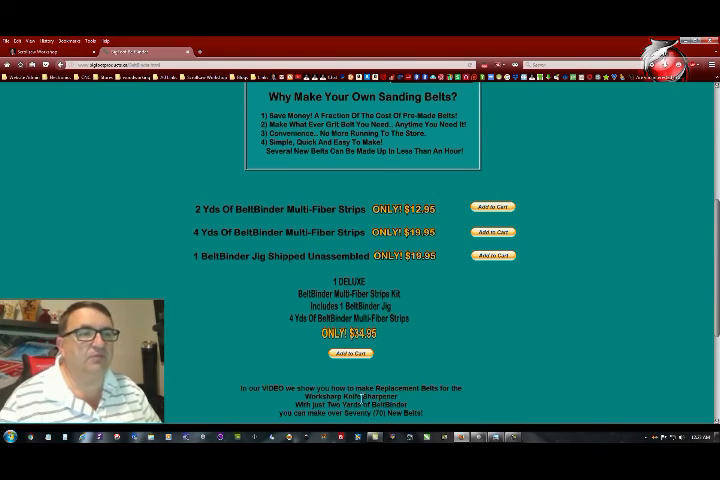
scroll(up, 3)
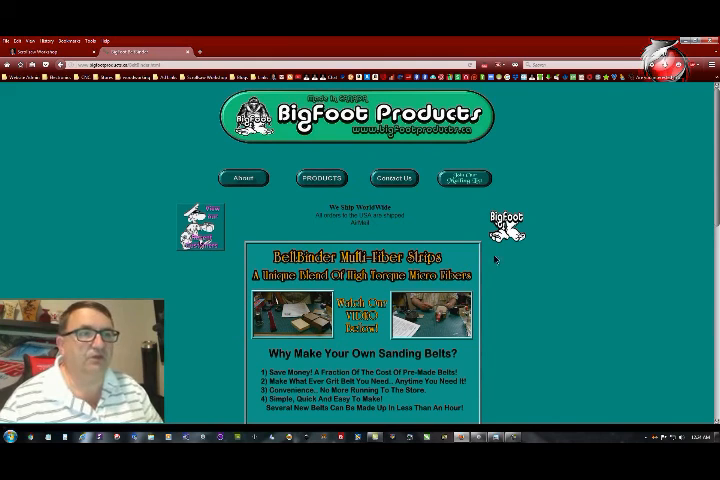
mouse_move(510, 270)
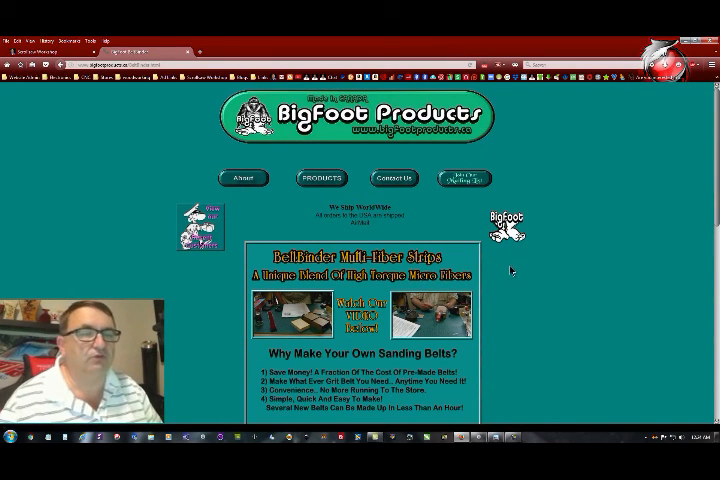